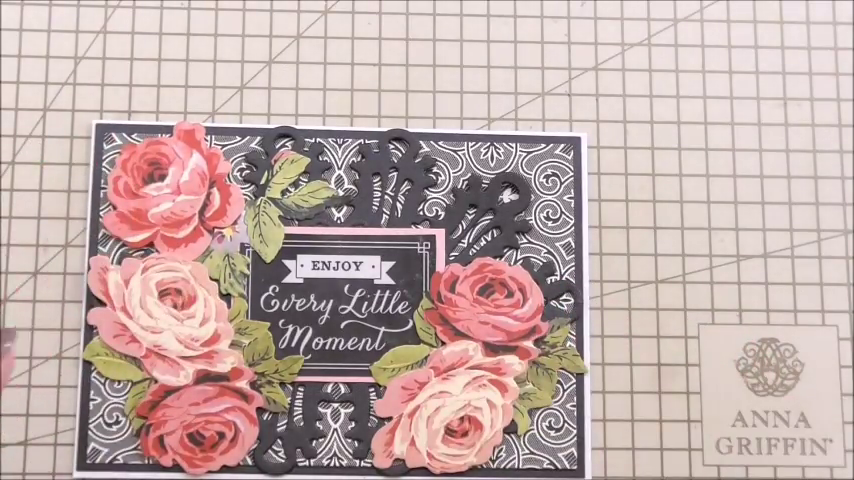
mouse_move(470, 280)
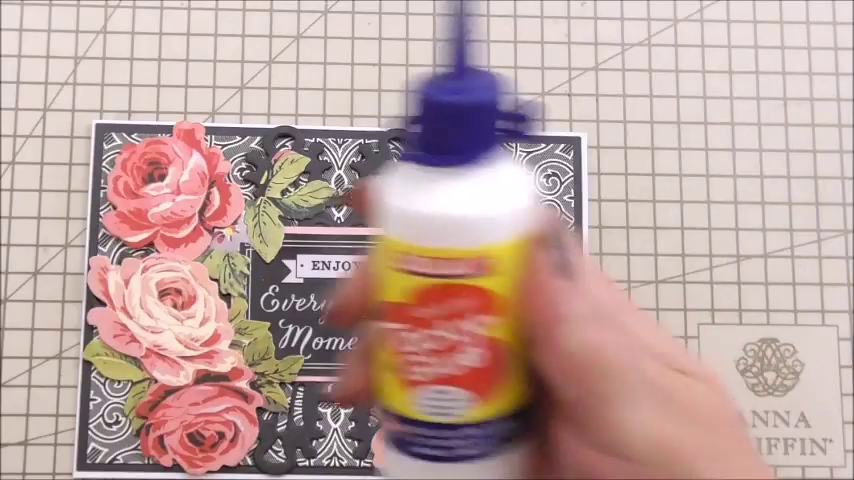